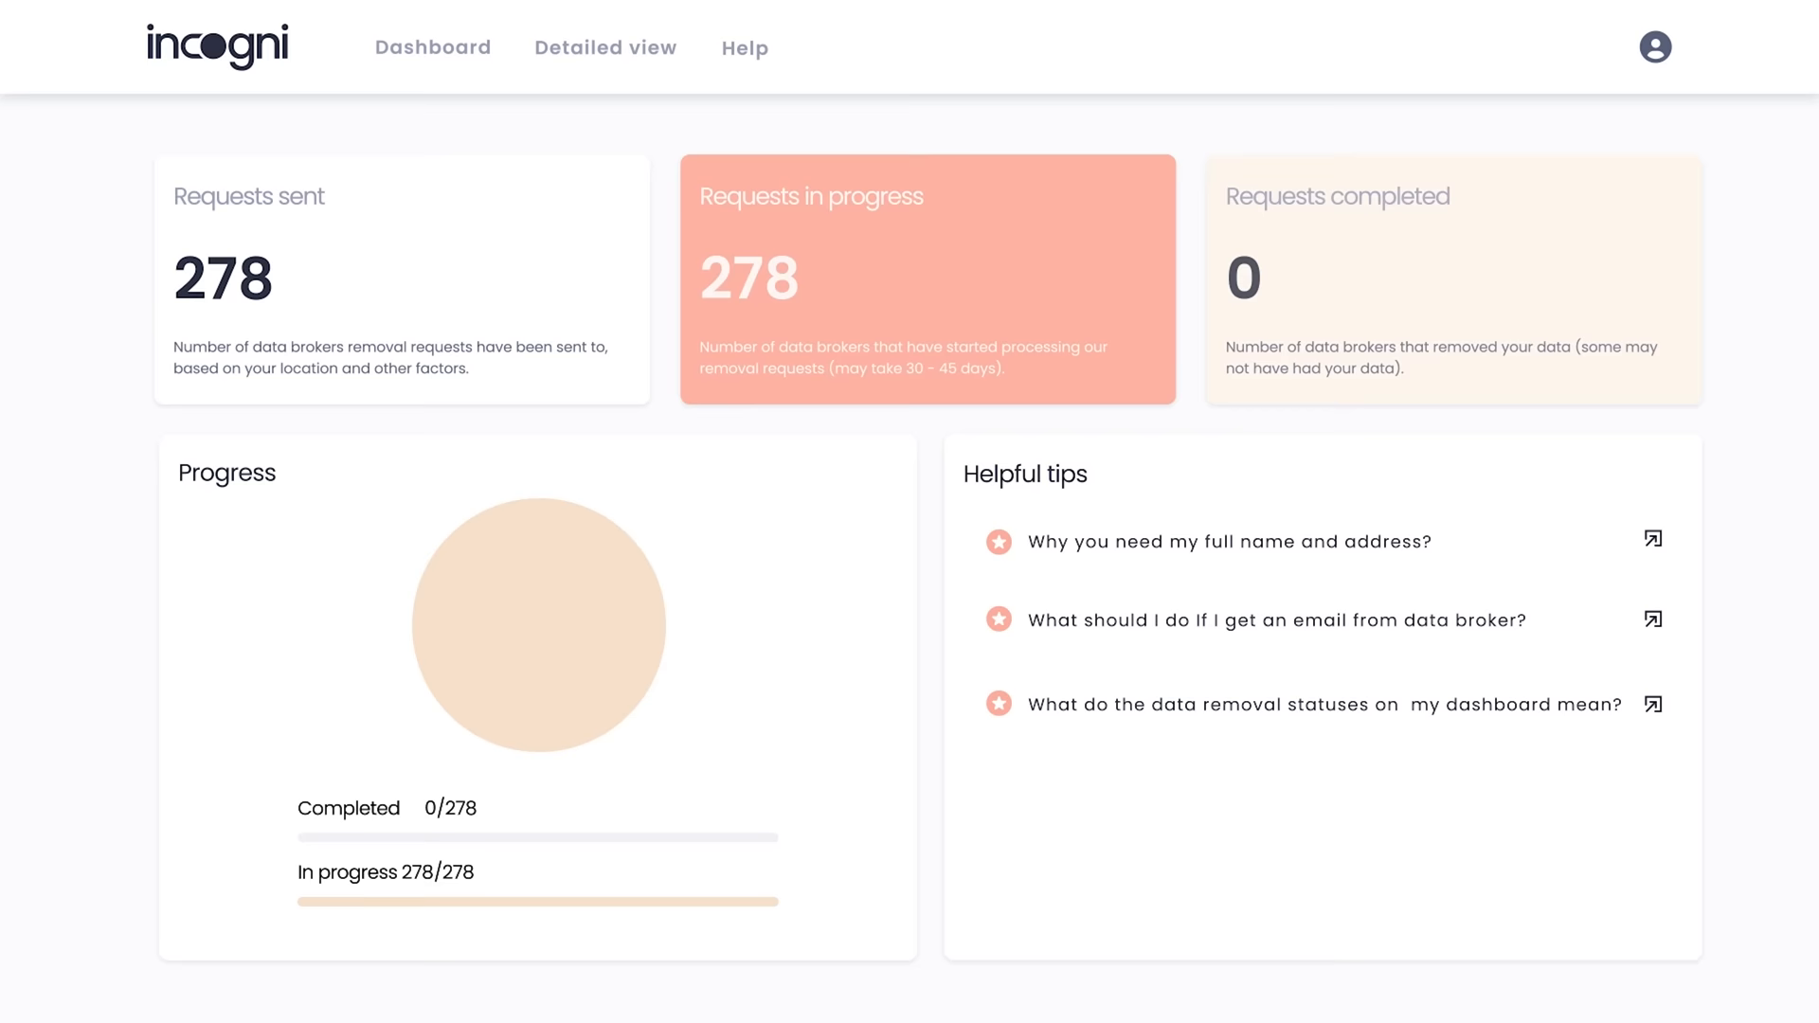
Step: Open Detailed view and scroll the broker list showing Completed and Suppressed removal statuses
left_click(604, 47)
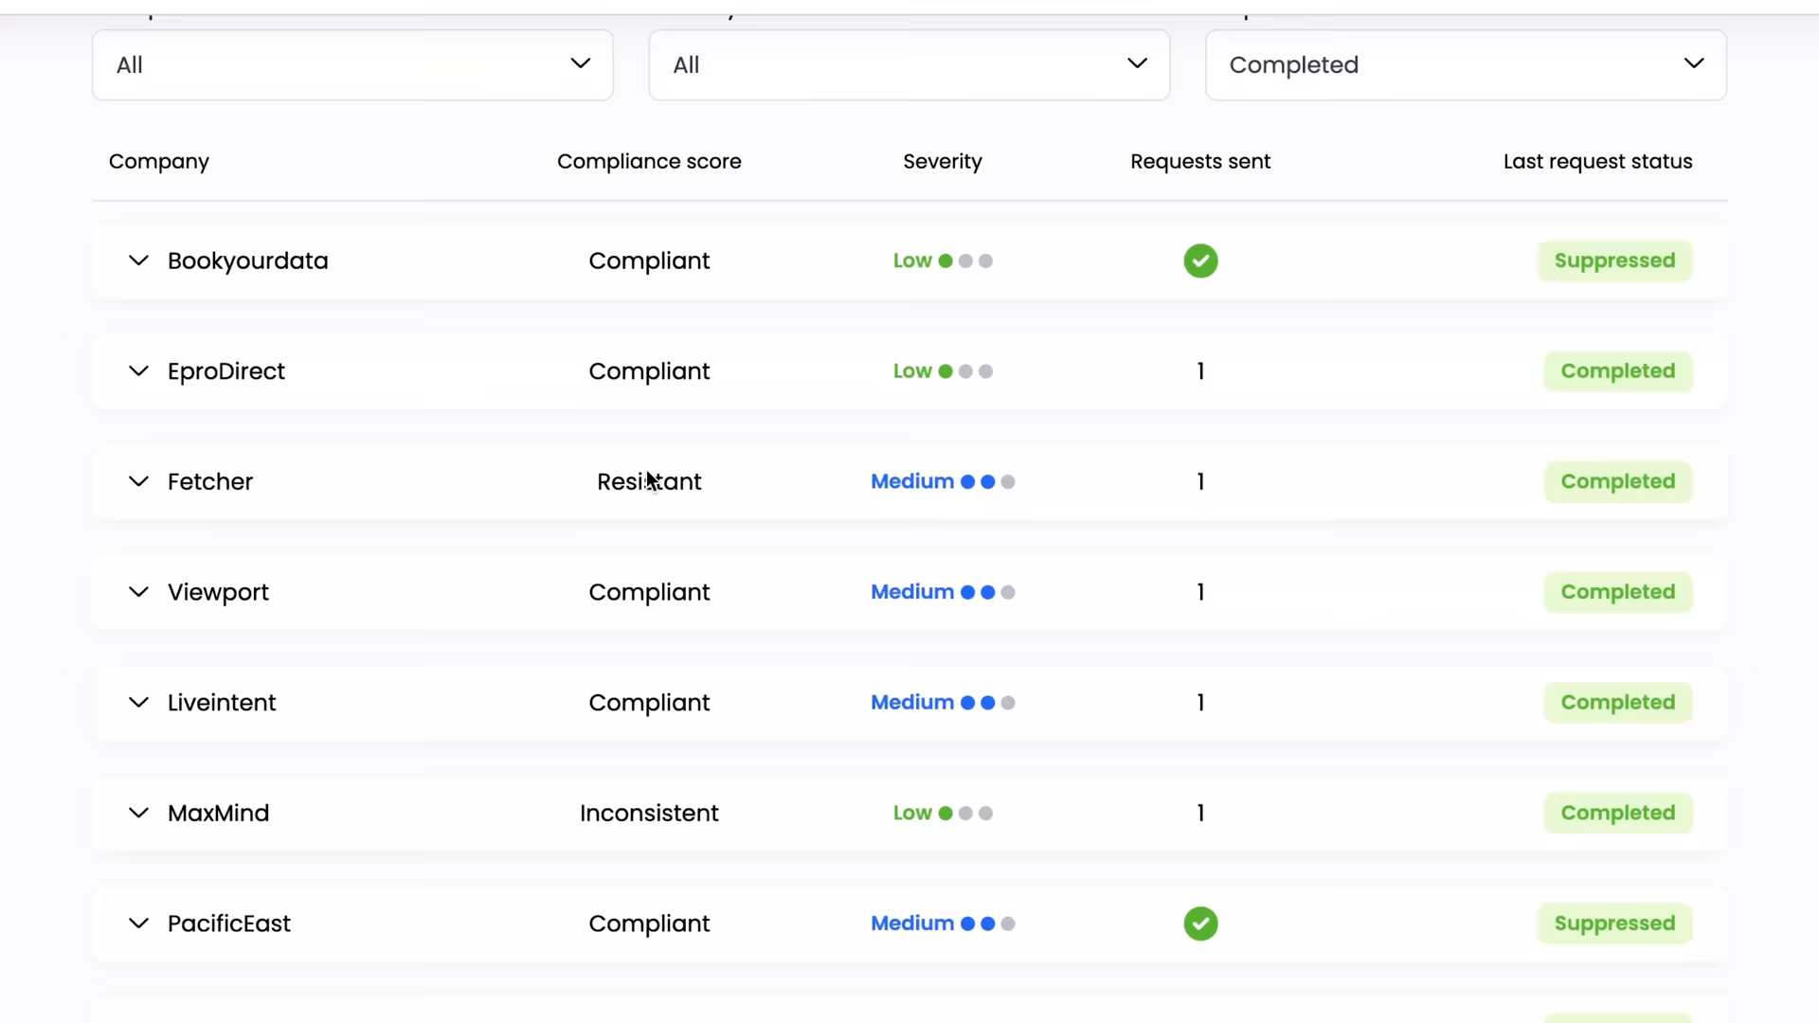
scroll("down", 3)
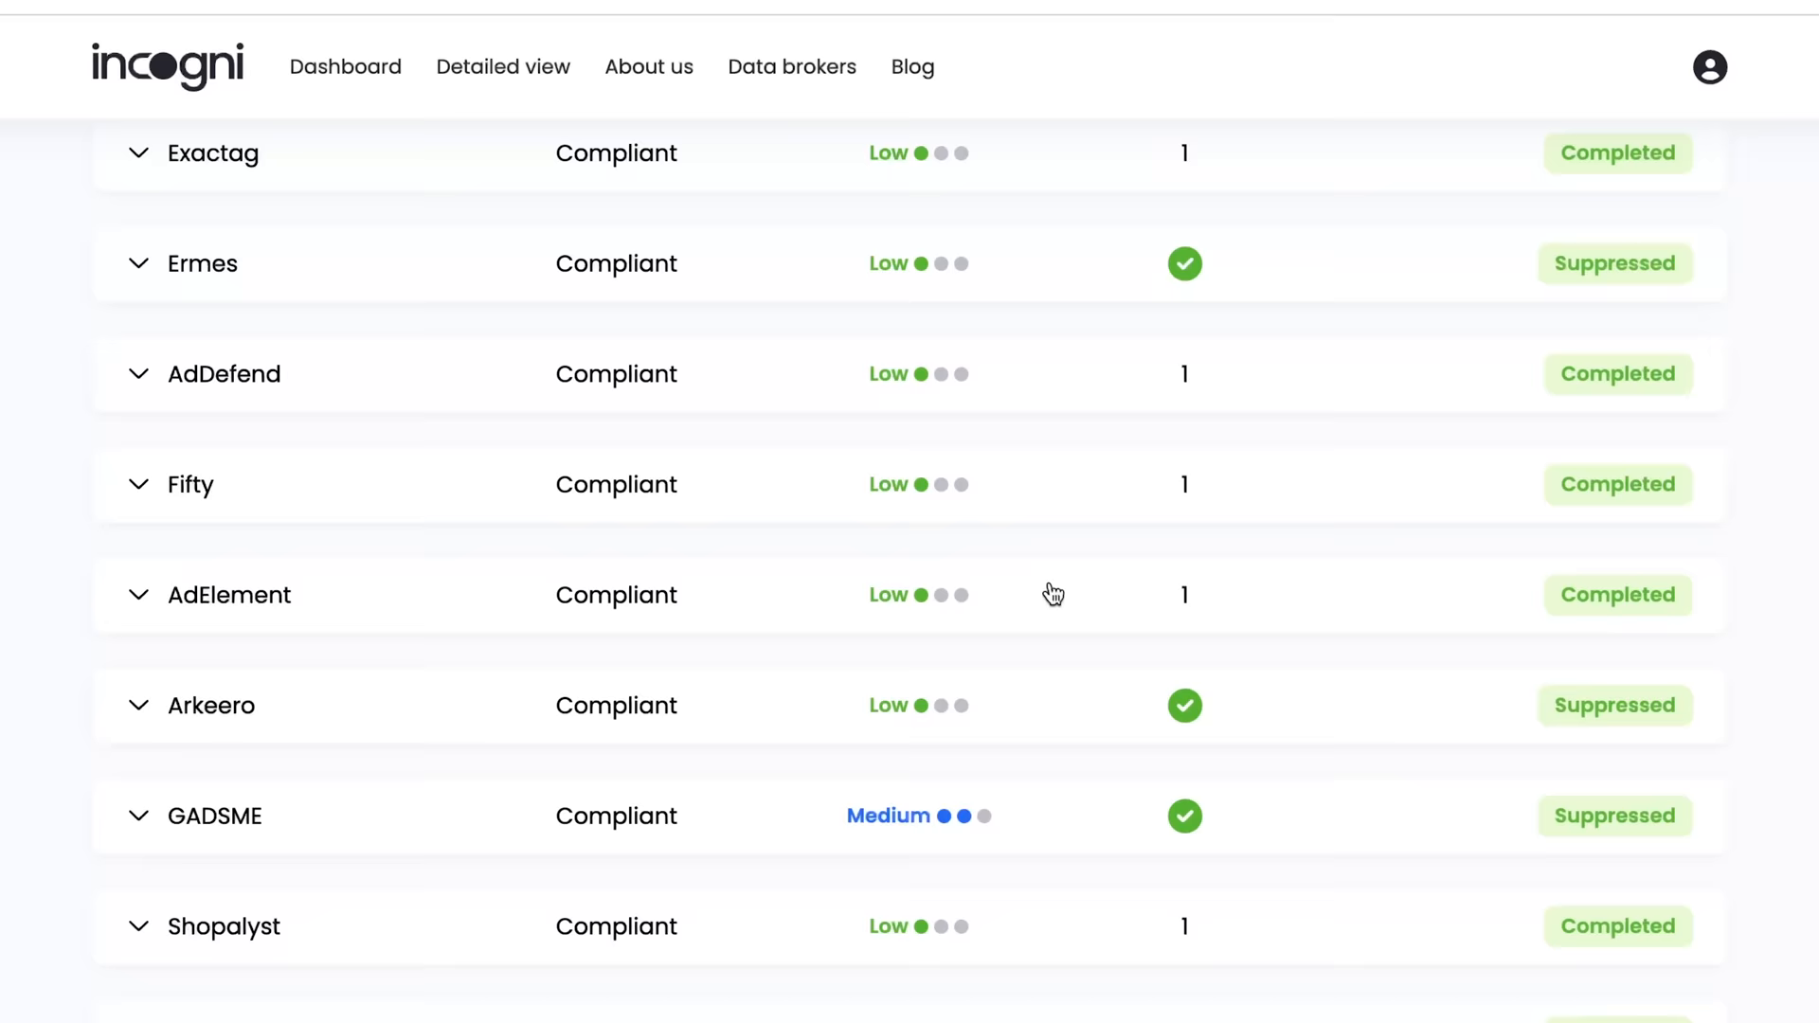